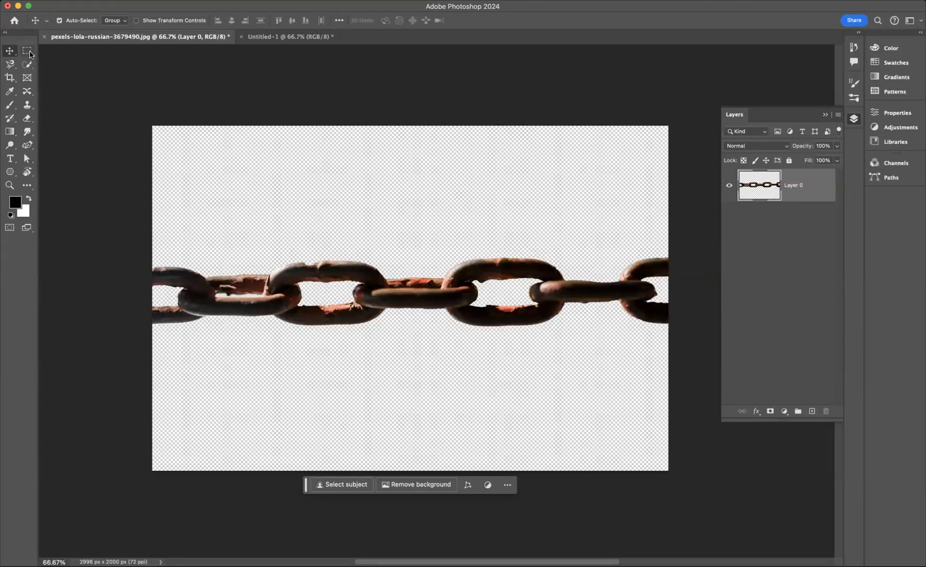
mouse_move(27, 50)
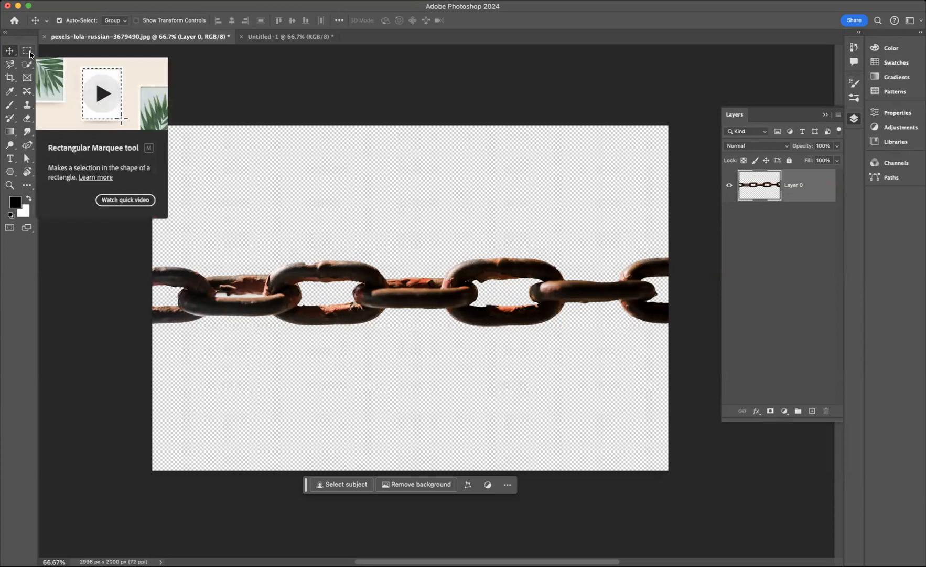
Step: Marquee a rectangle around one chain link on the right side of the rusty chain photo
left_click(27, 50)
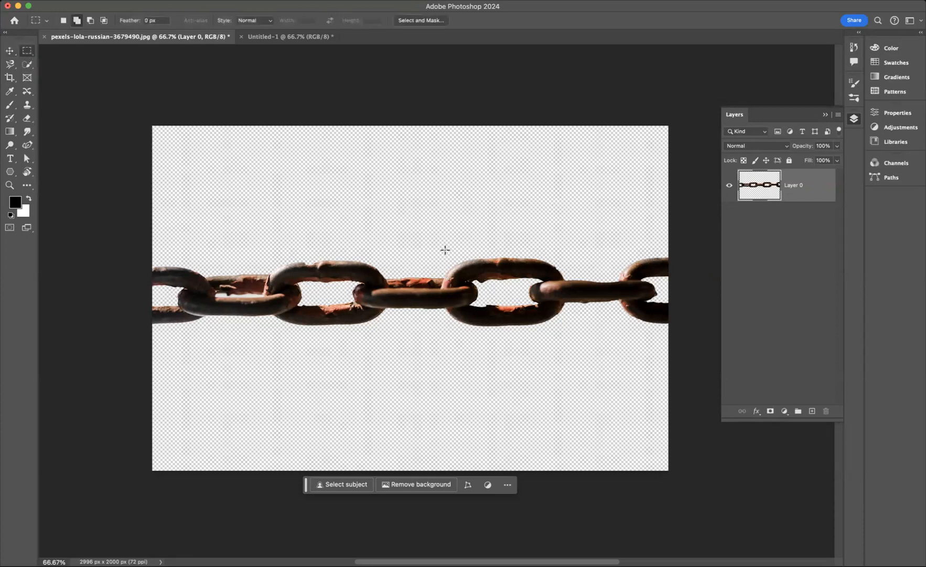
left_click_drag(443, 250, 439, 336)
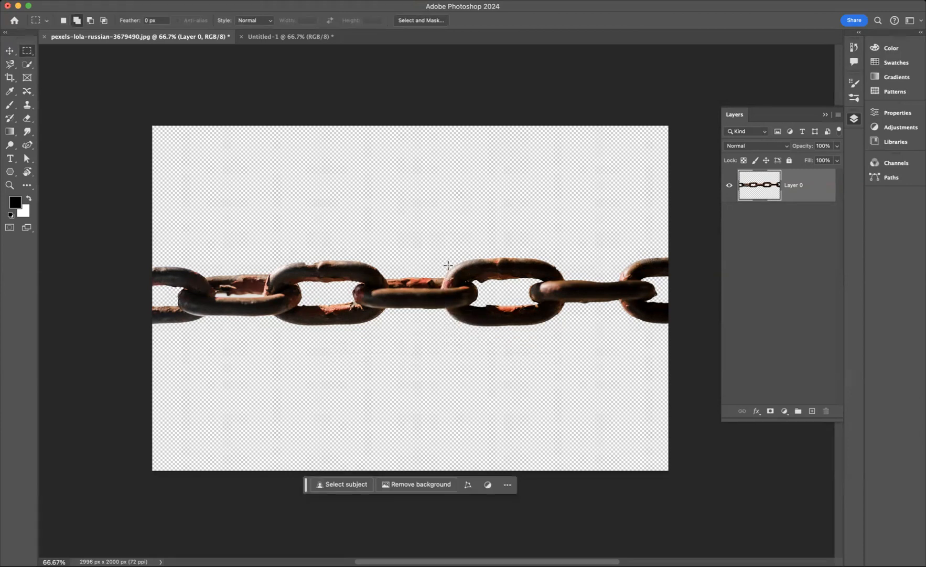
left_click_drag(440, 264, 445, 333)
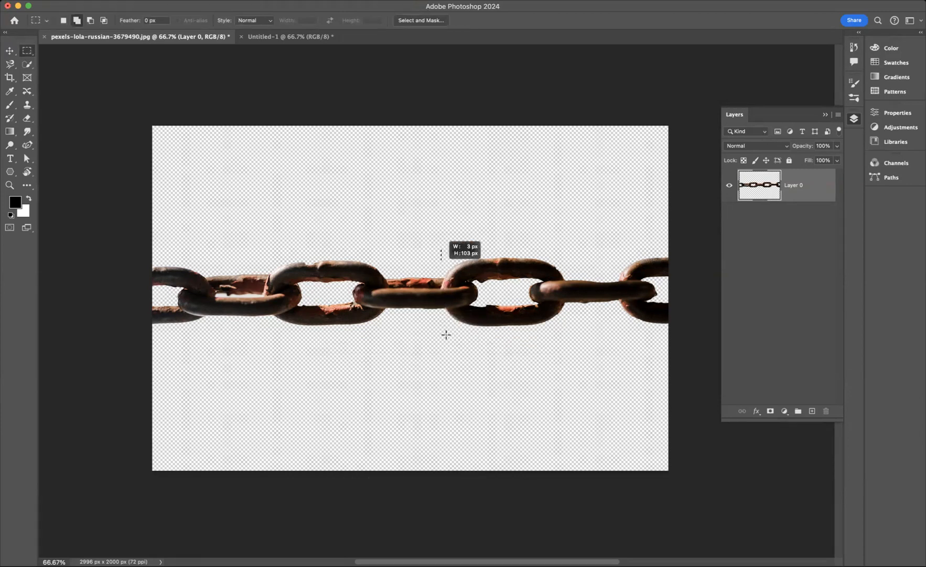
left_click_drag(441, 247, 619, 336)
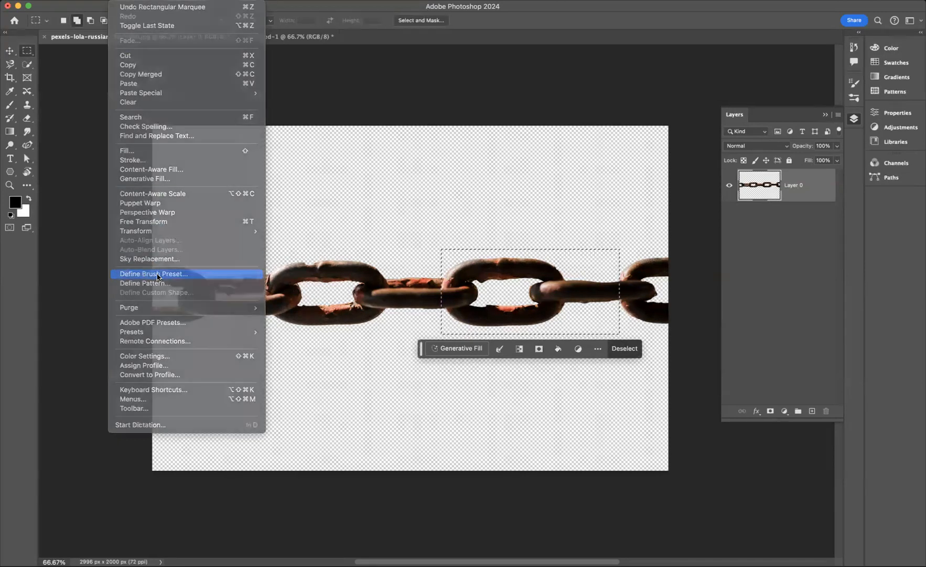
Step: Define the selected link as a brush preset named 'Chain brush' and activate the Brush tool
left_click(153, 274)
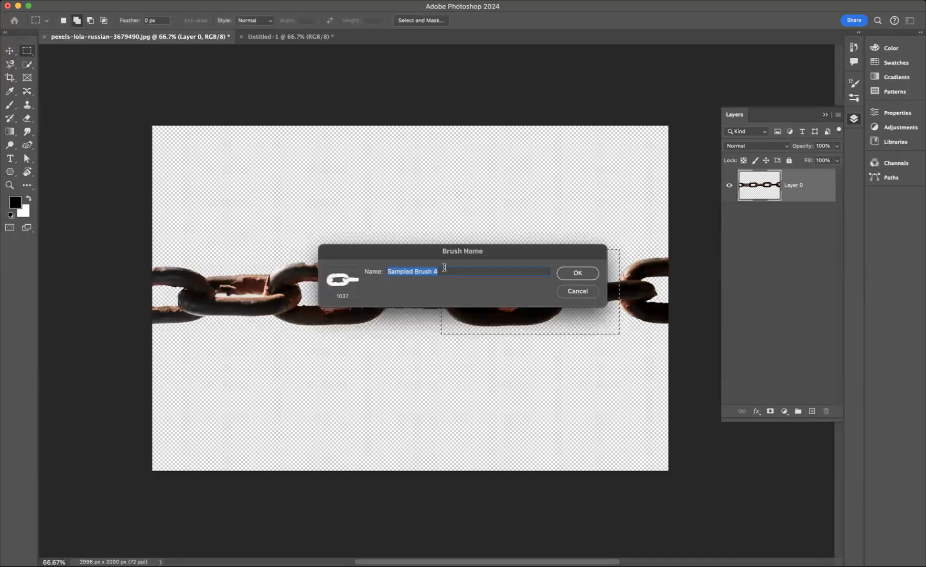
type("Chain b")
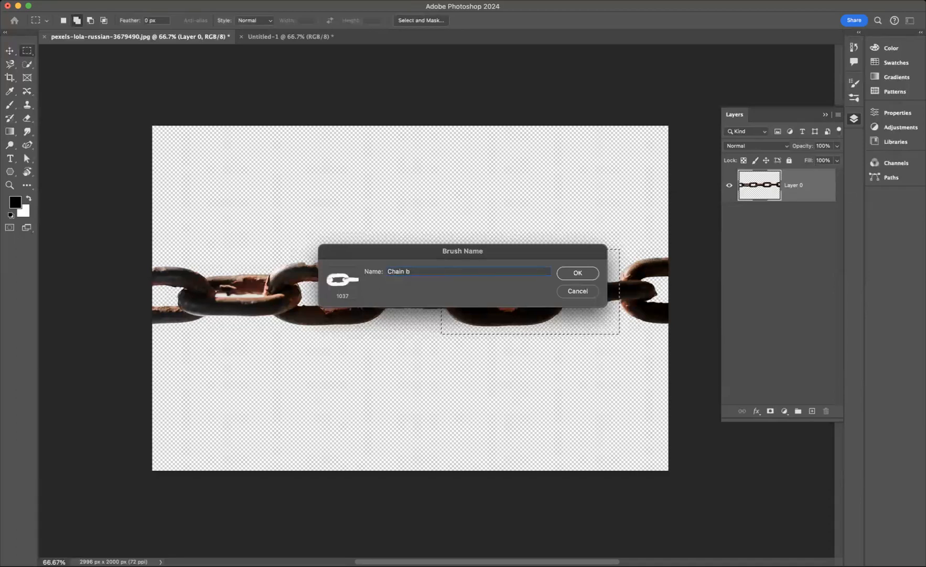
type("rush")
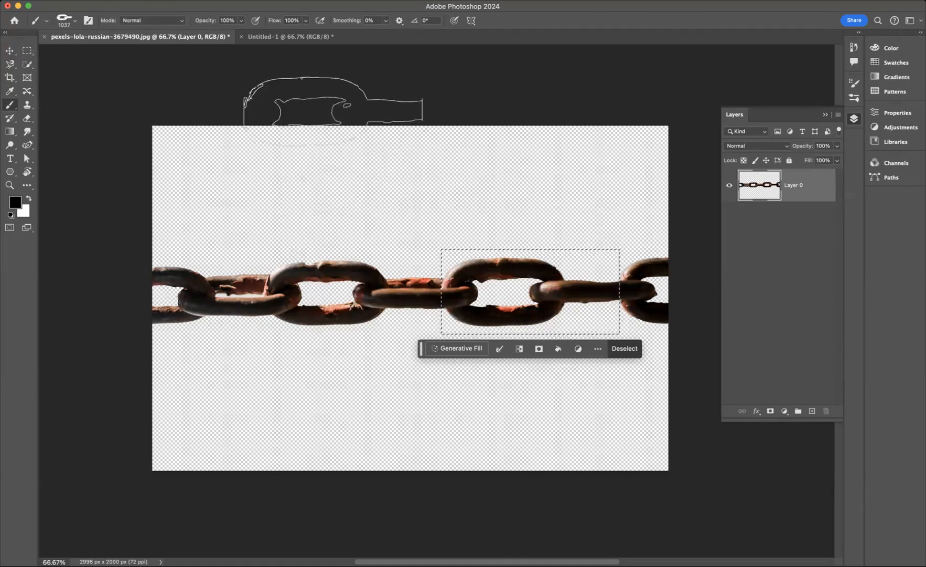
Step: Switch to the blank Untitled-1 document and bring up the chain brush's Brush Settings
left_click(289, 35)
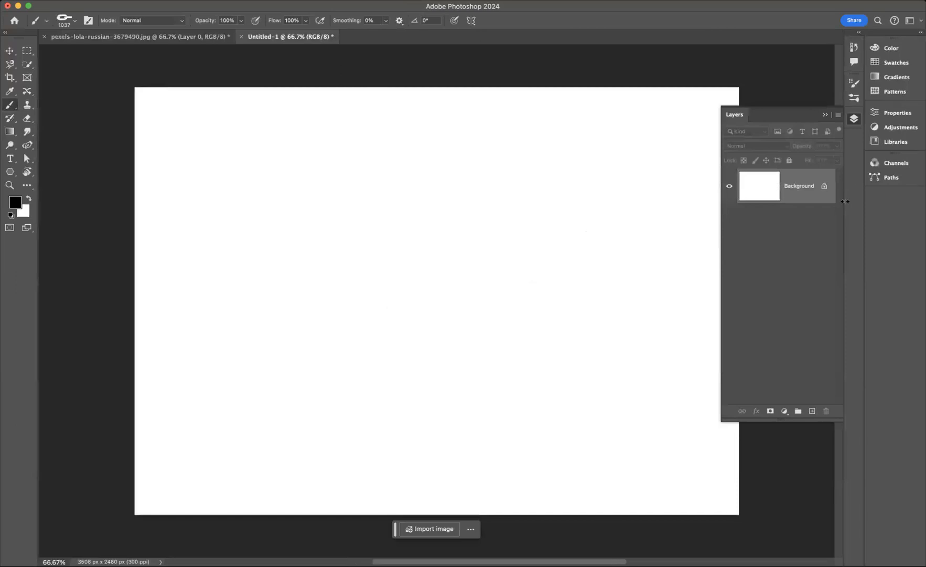
left_click(854, 83)
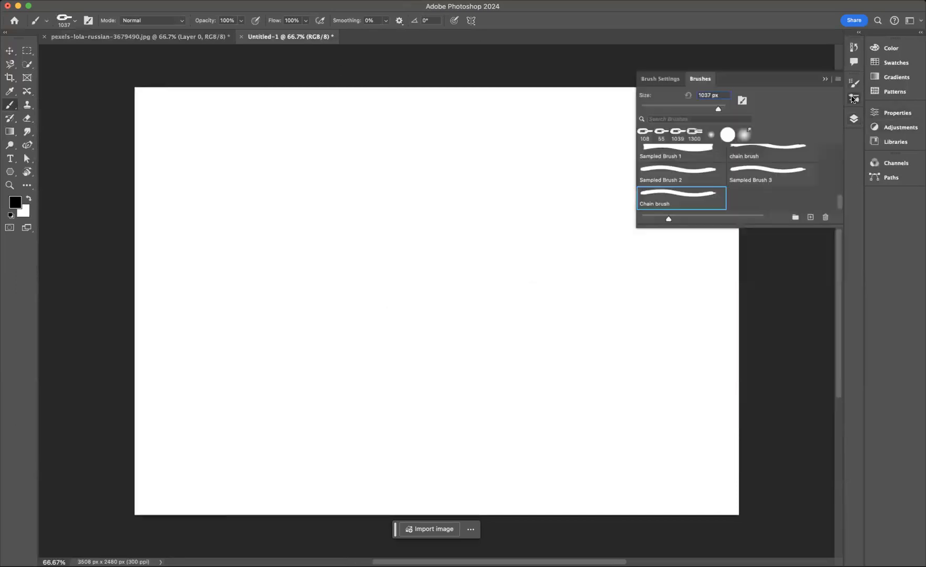
left_click(661, 79)
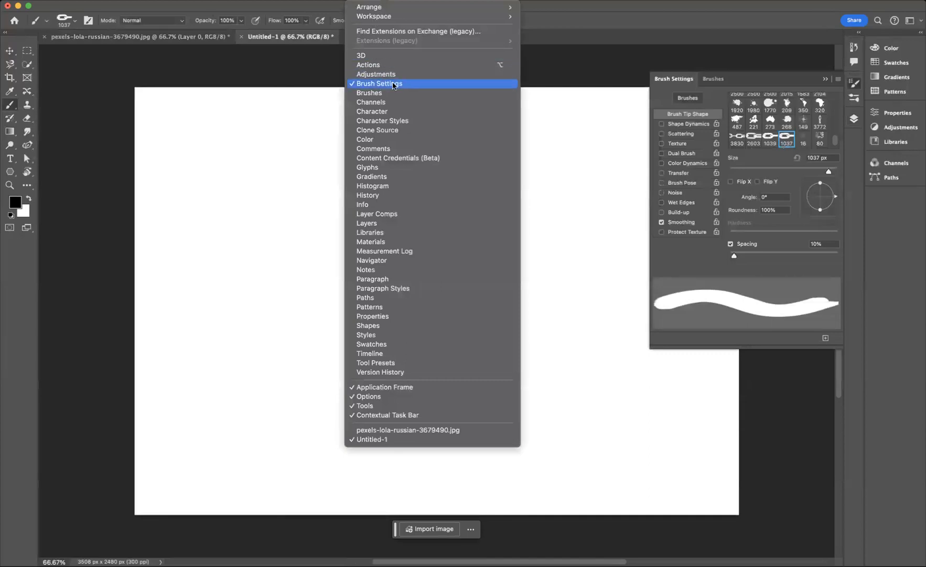
left_click(379, 83)
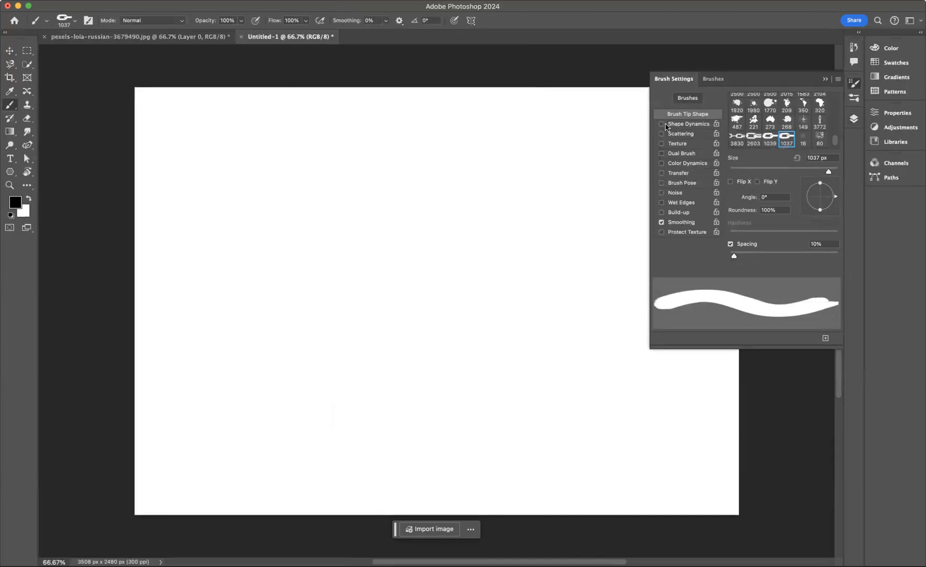
Step: Enable Shape Dynamics with Angle Jitter controlled by stroke Direction
left_click(662, 124)
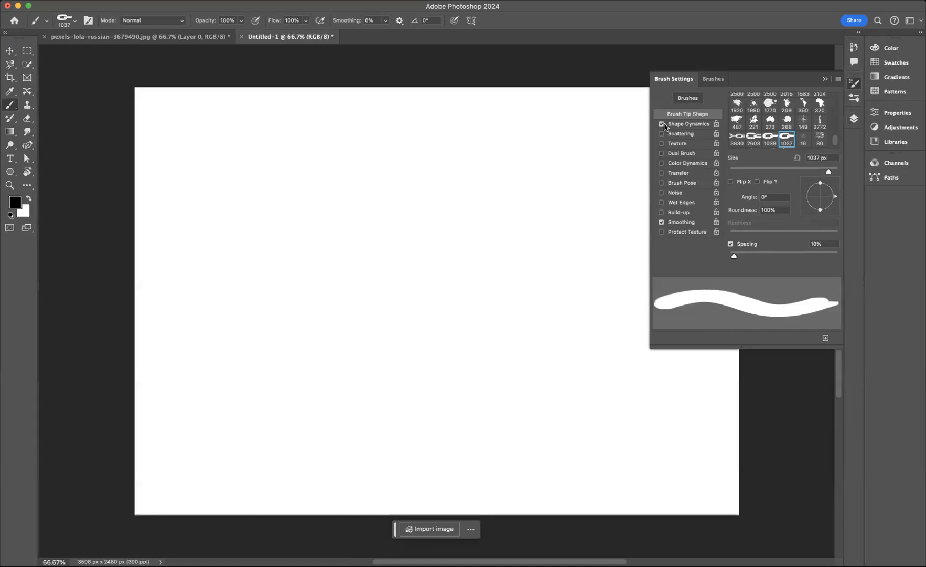
left_click(687, 123)
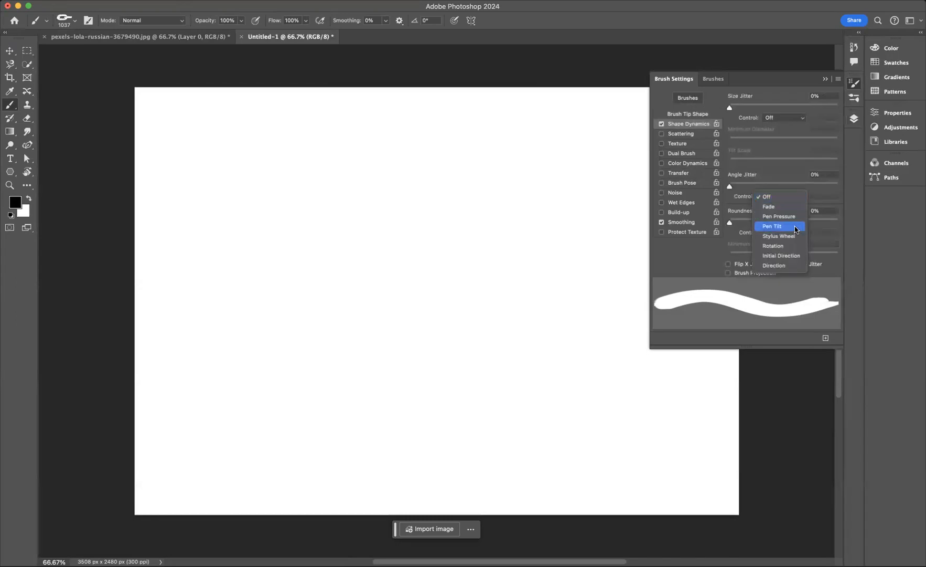
left_click(773, 264)
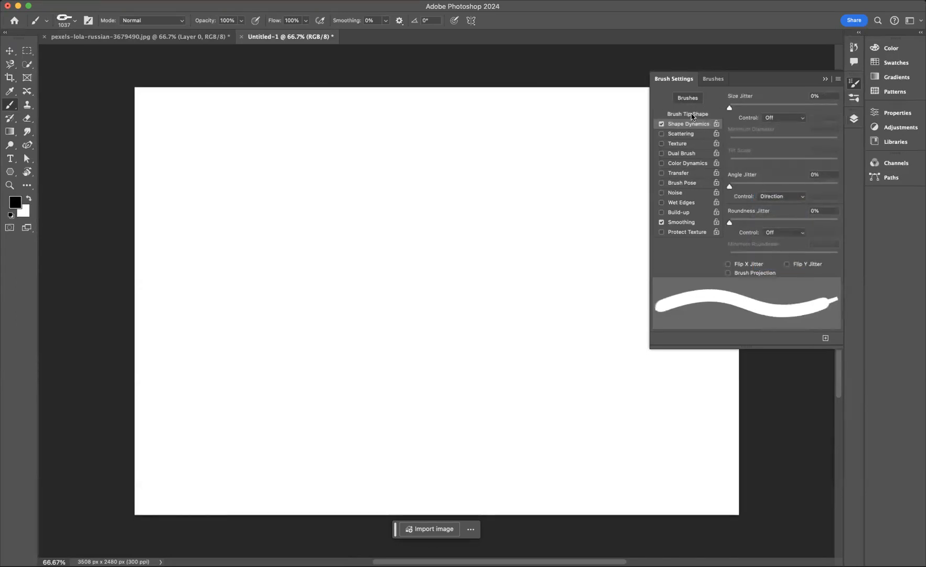
Step: In Brush Tip Shape, raise Spacing to about 200% and reduce Size to about 132 px
left_click(687, 114)
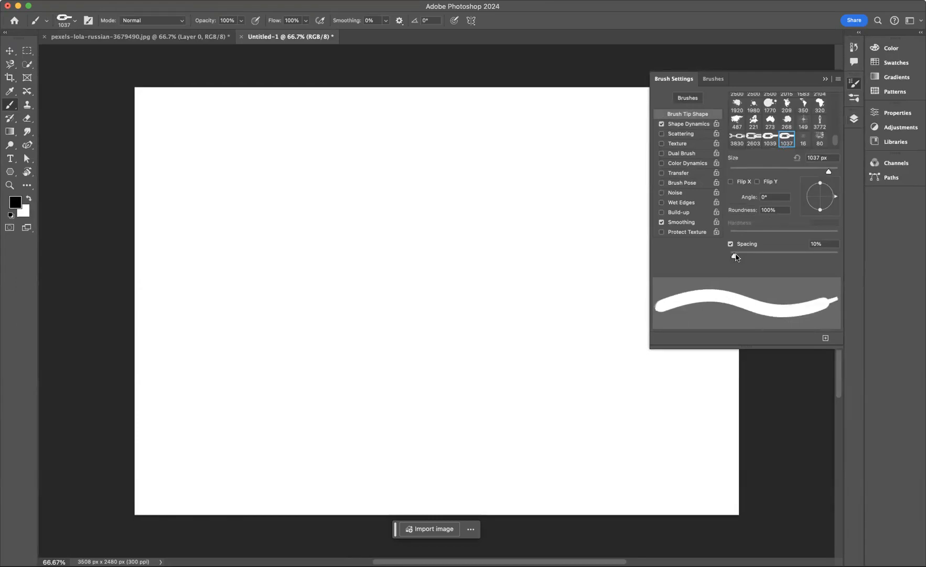
left_click_drag(737, 253, 770, 253)
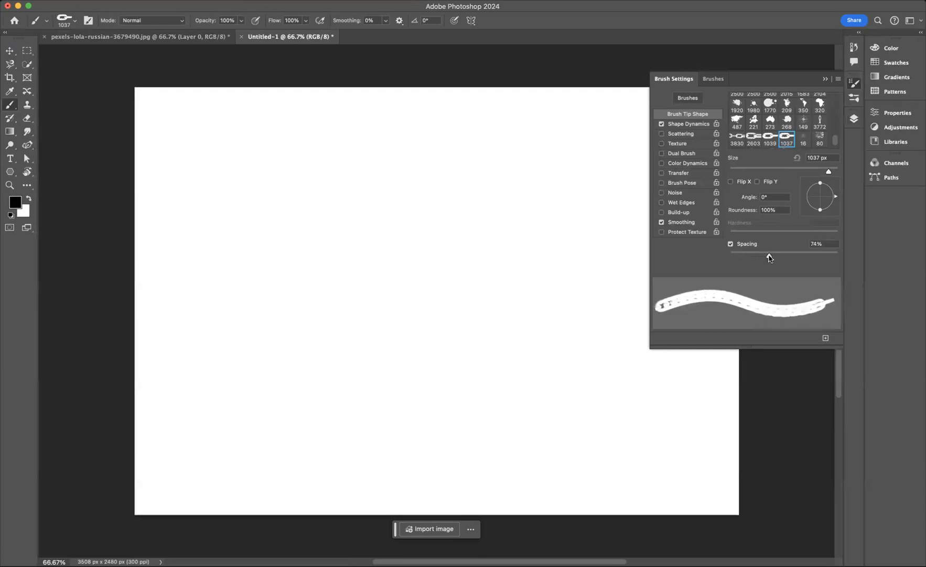
left_click_drag(770, 251, 800, 252)
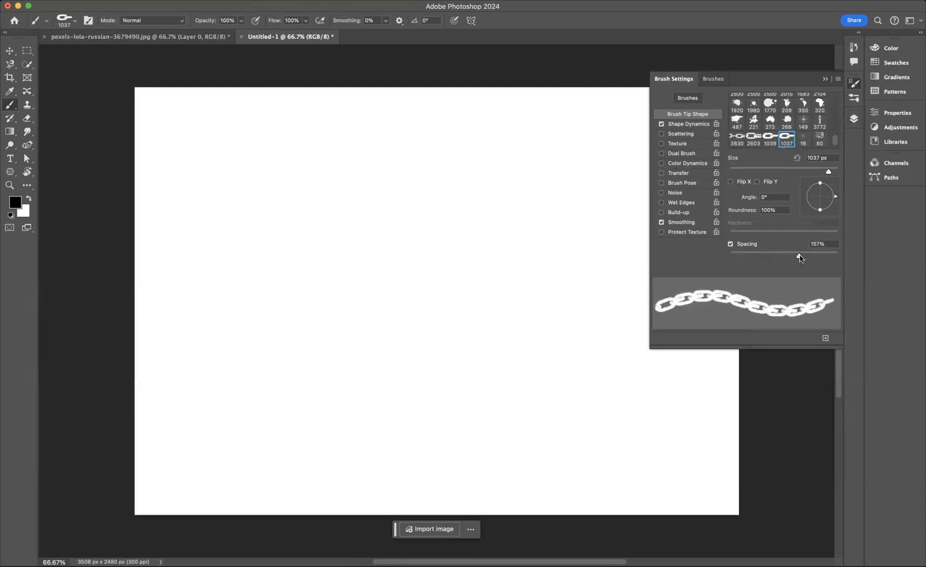
left_click_drag(802, 257, 811, 257)
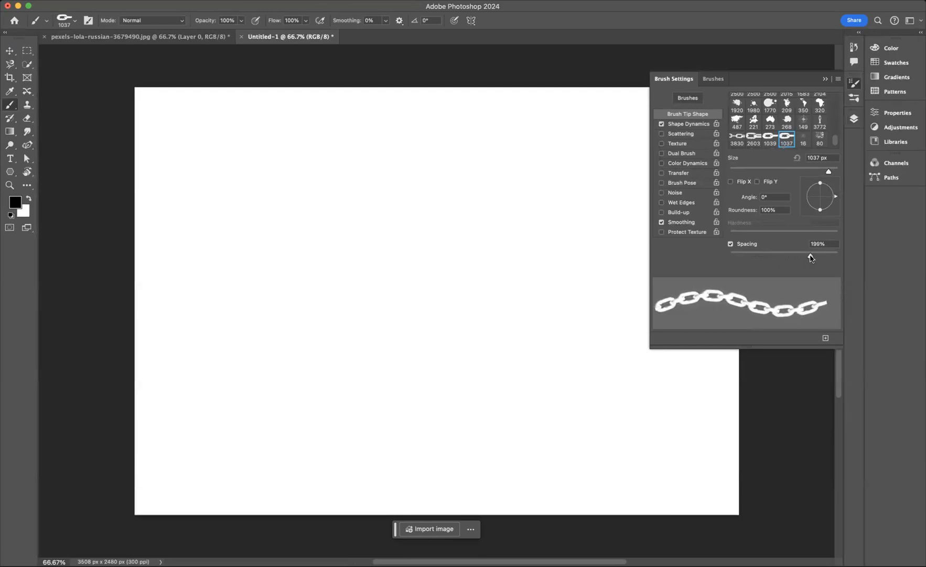
left_click_drag(809, 258, 812, 259)
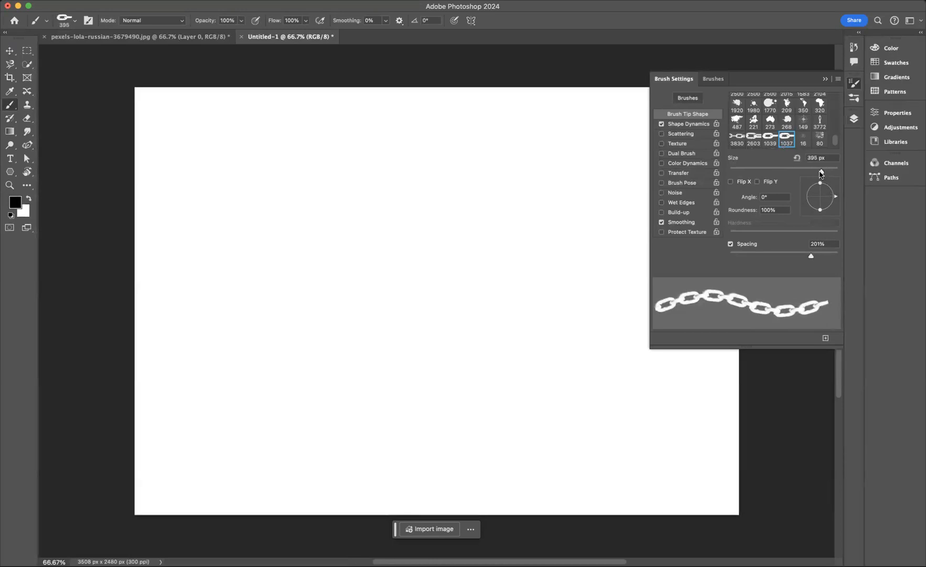
left_click_drag(820, 172, 794, 172)
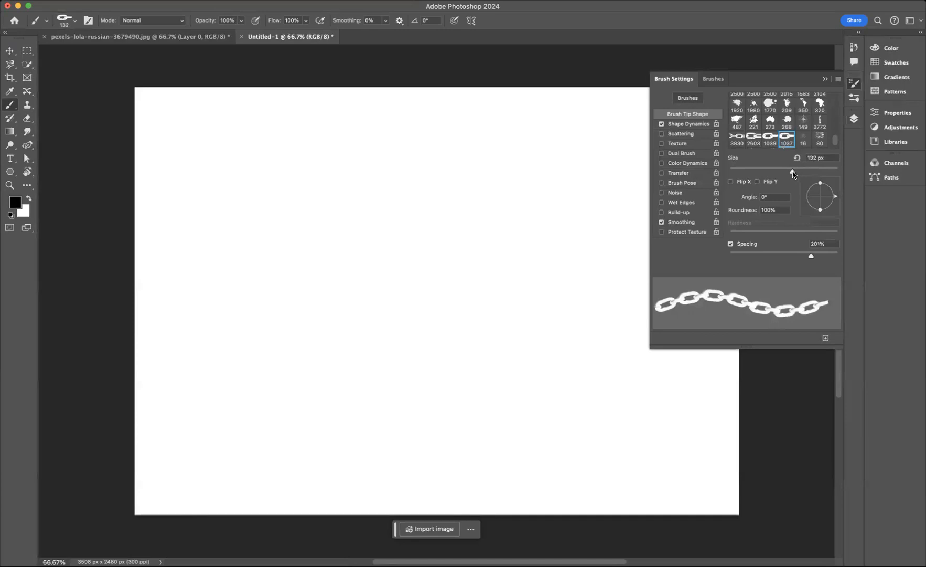
left_click_drag(796, 167, 787, 167)
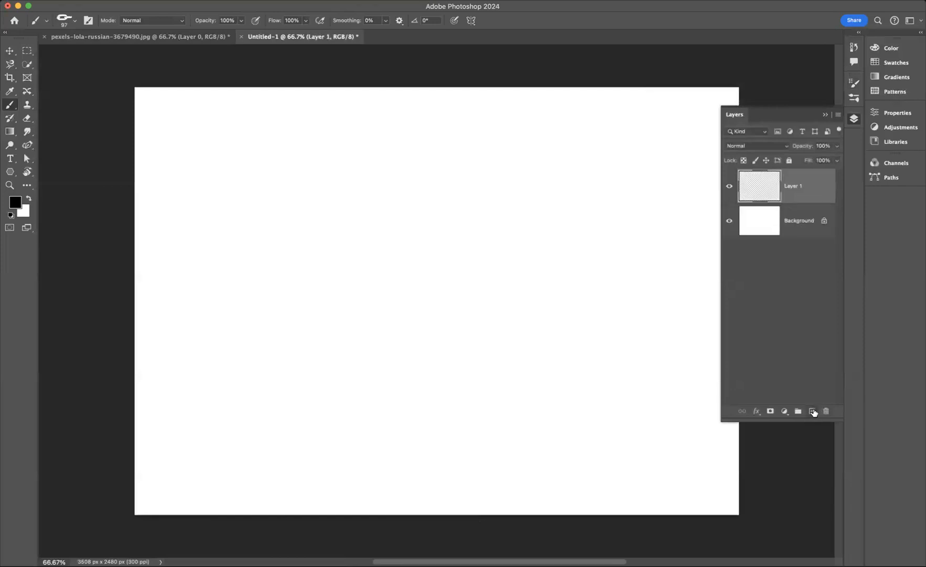
Step: On a new layer, paint an S-curved chain stroke from lower left to upper right
left_click(813, 410)
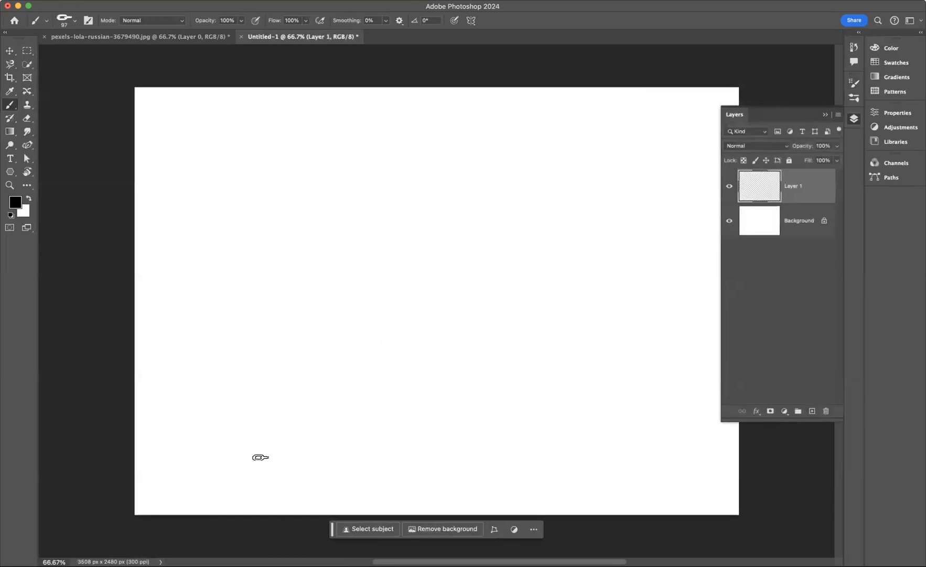
left_click_drag(182, 480, 263, 378)
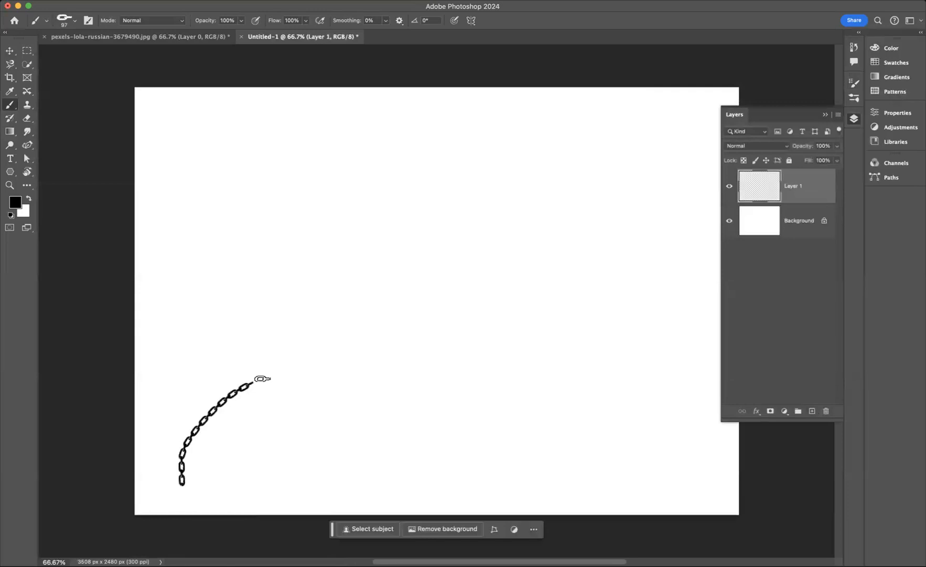
left_click_drag(260, 379, 482, 144)
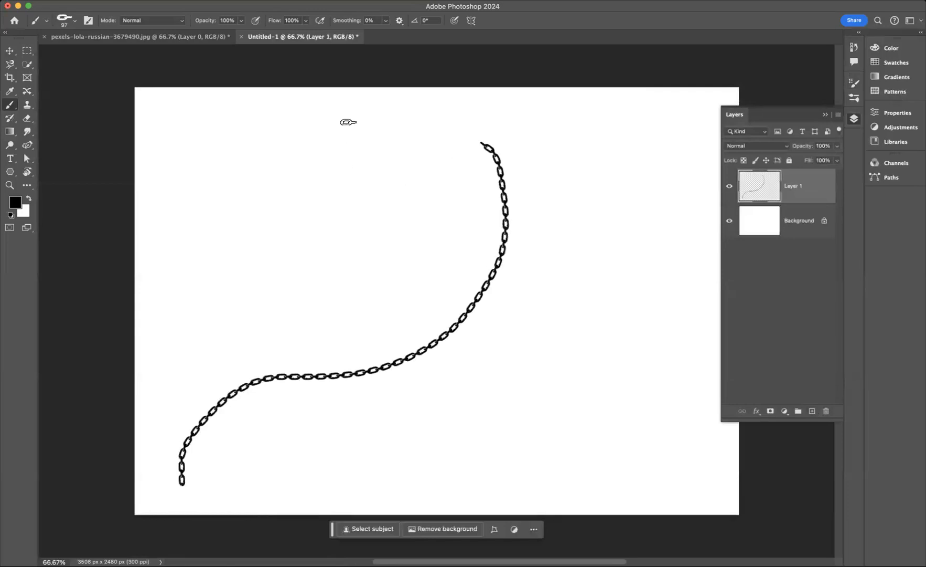